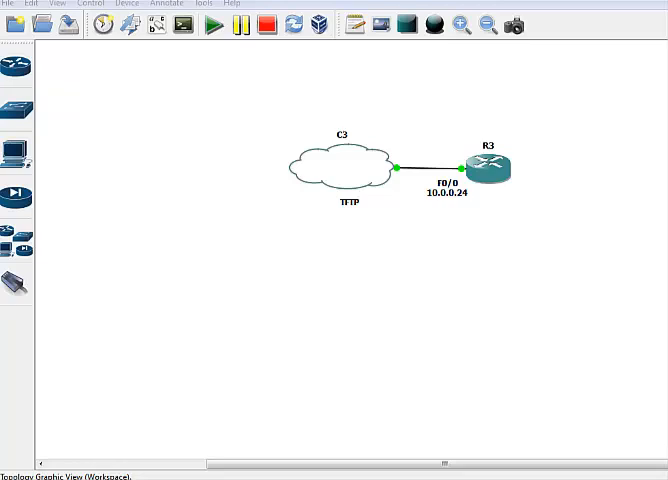
{"action": "mouse_move", "coordinate": [507, 351]}
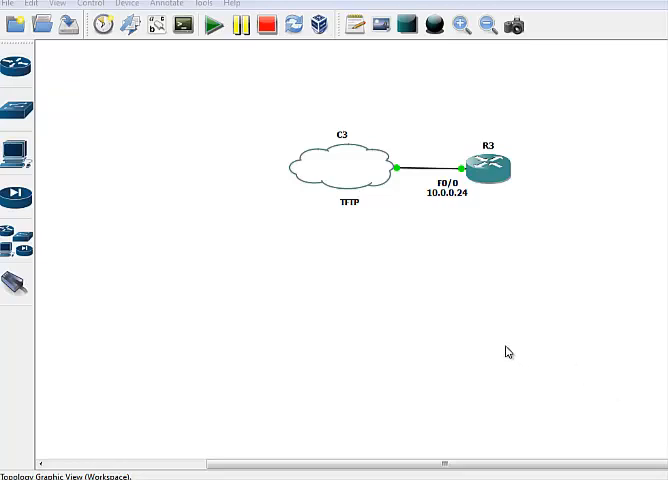
{"action": "mouse_move", "coordinate": [330, 438]}
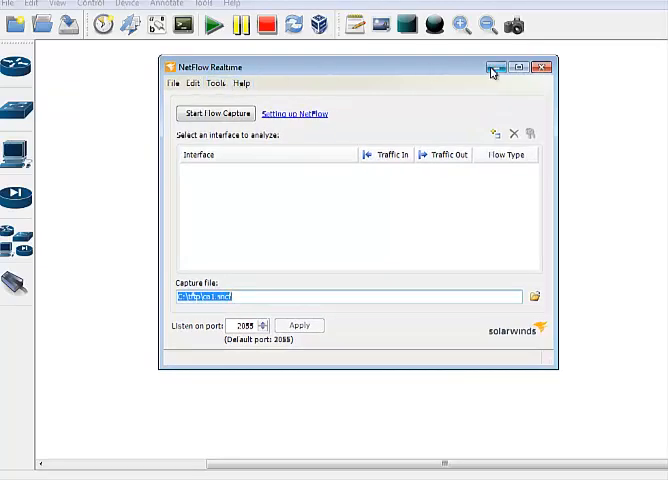
{"action": "mouse_move", "coordinate": [492, 67]}
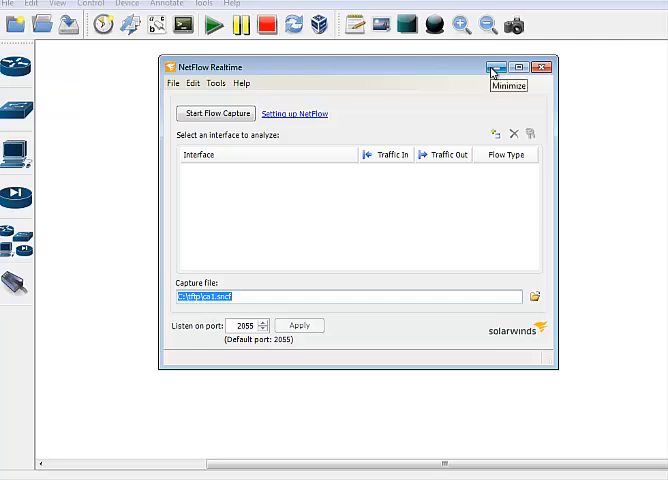
{"action": "mouse_move", "coordinate": [478, 70]}
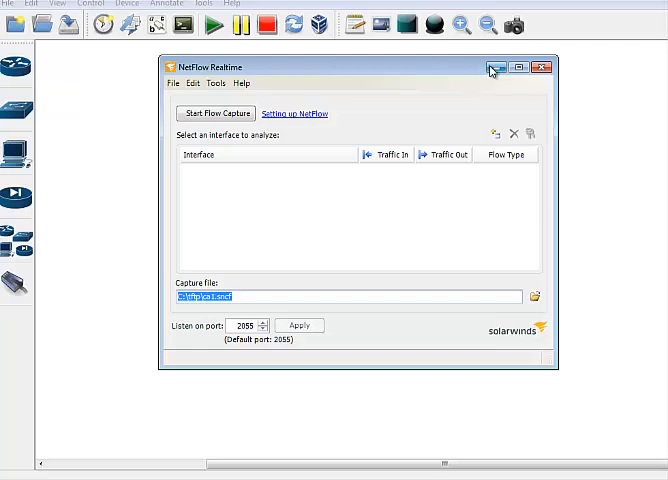
{"action": "mouse_move", "coordinate": [494, 68]}
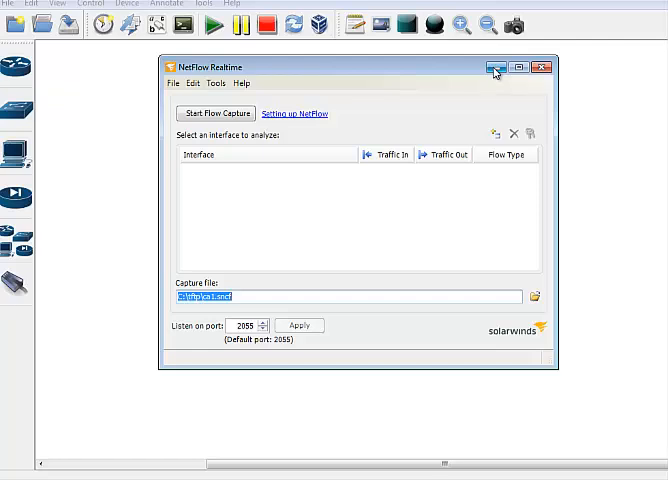
- Minimize NetFlow Realtime so cloud C3 and router R3 are visible in GNS3
{"action": "left_click", "coordinate": [543, 66]}
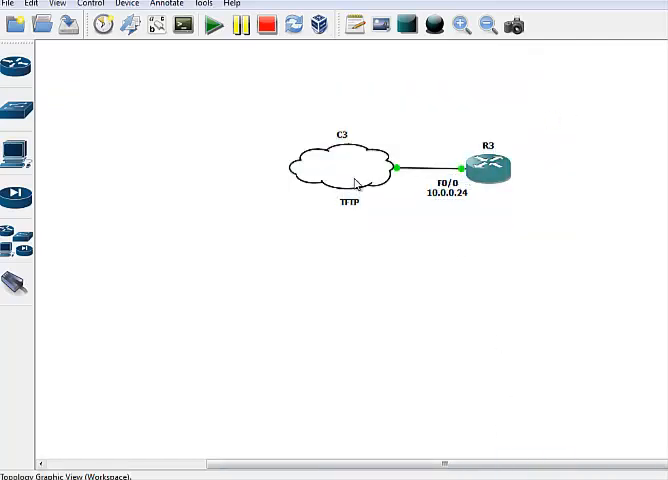
{"action": "mouse_move", "coordinate": [345, 185]}
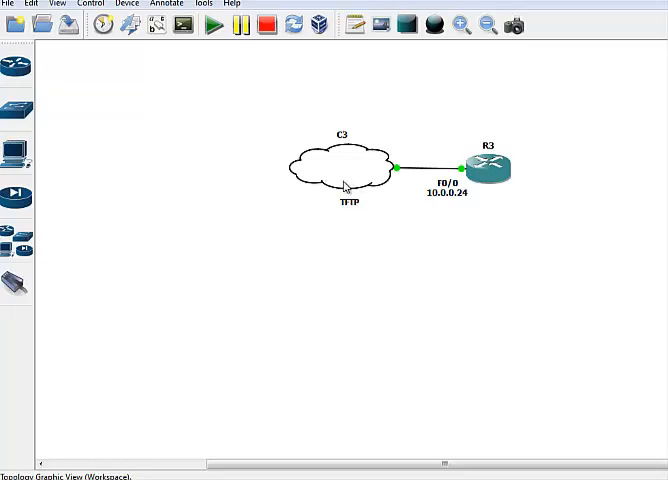
{"action": "mouse_move", "coordinate": [487, 168]}
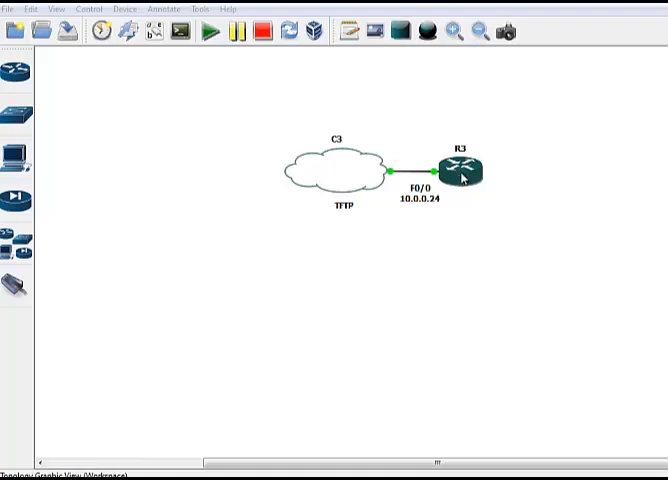
{"action": "mouse_move", "coordinate": [458, 182]}
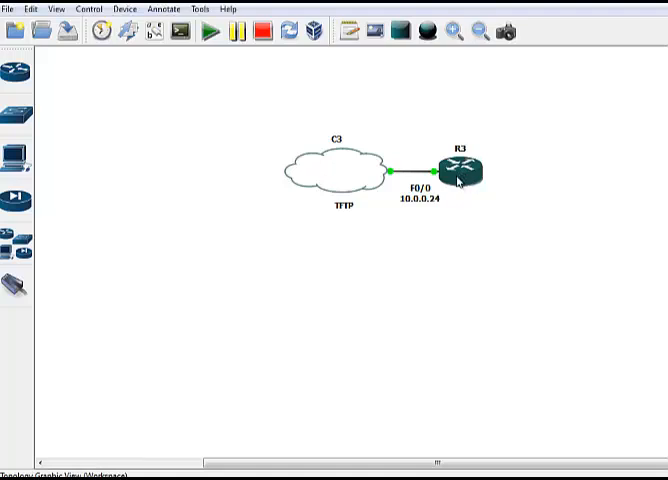
- Launch R3's console from its workspace icon, reaching the R3# prompt
{"action": "double_click", "coordinate": [456, 172]}
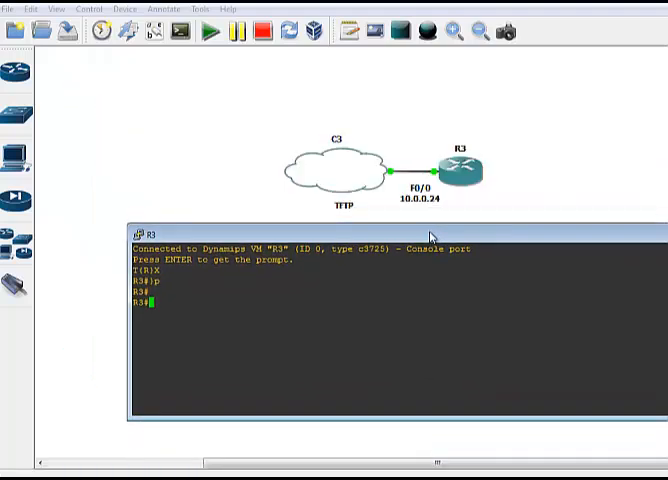
- Enter note lines 'ip flow ingress | ip flow egress' and '!snmp group user', then begin ip flow commands
{"action": "key", "text": "Return"}
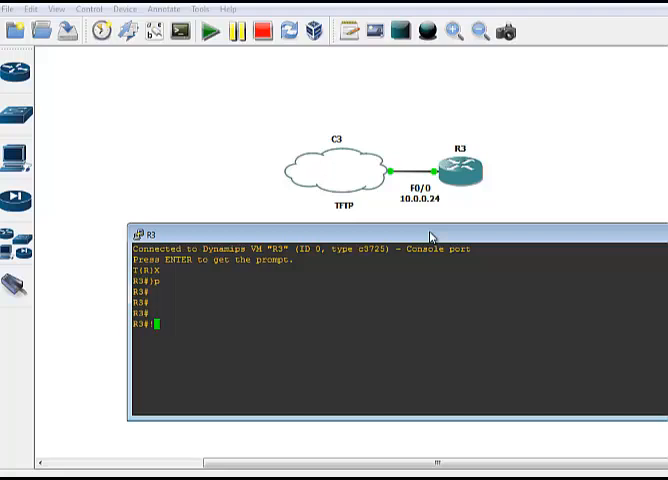
{"action": "type", "text": "ip flow ingress"}
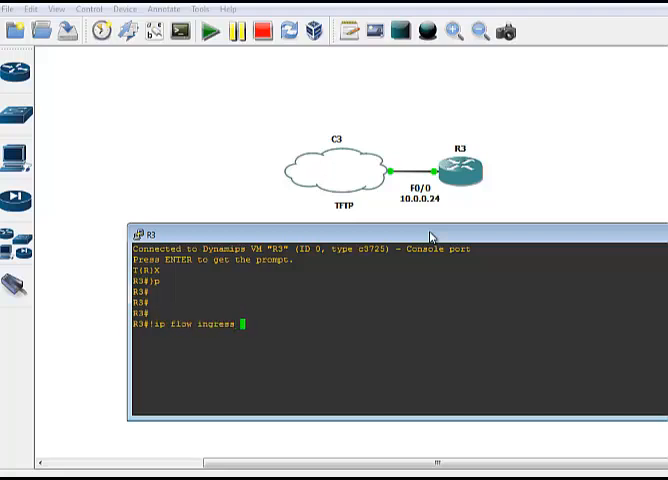
{"action": "type", "text": "| ip flow e"}
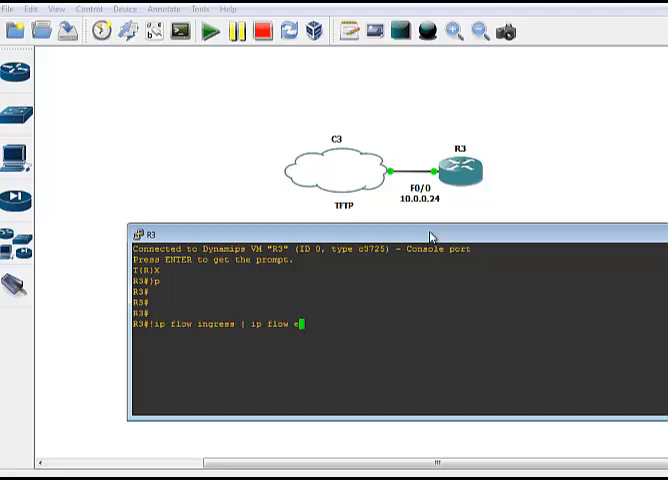
{"action": "type", "text": "gress"}
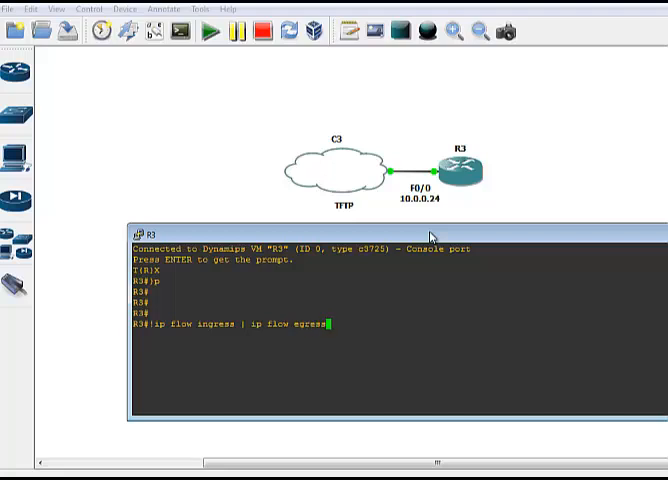
{"action": "key", "text": "Return"}
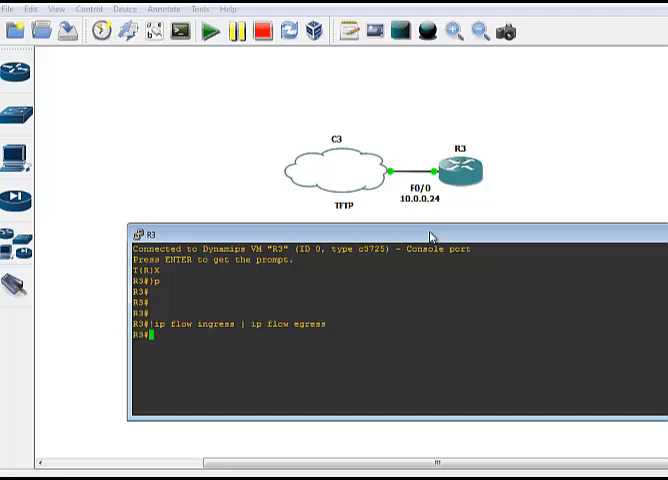
{"action": "type", "text": "!snmp"}
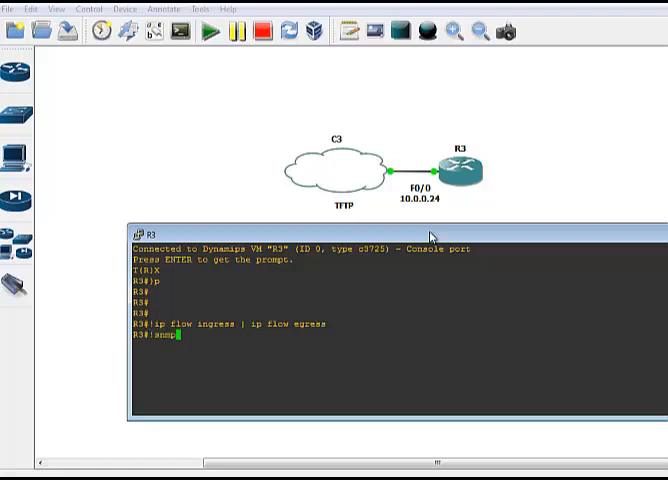
{"action": "type", "text": "group user"}
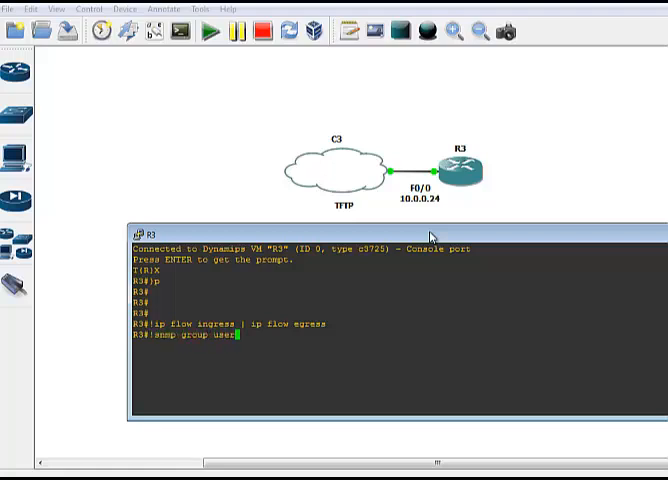
{"action": "key", "text": "Return"}
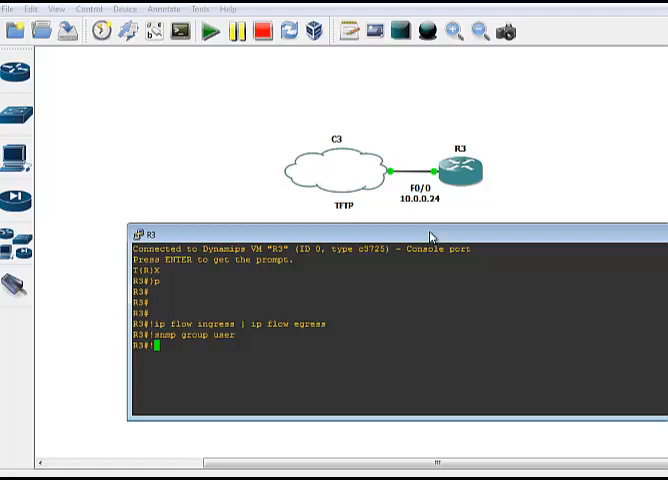
{"action": "type", "text": "ip flow-export"}
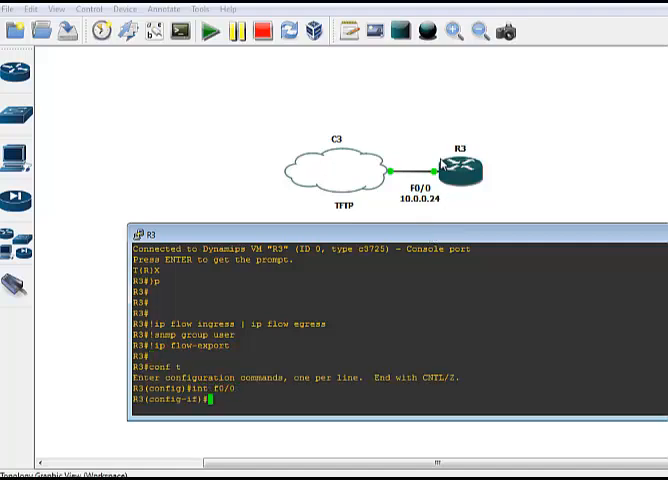
{"action": "type", "text": "ip flow ingres"}
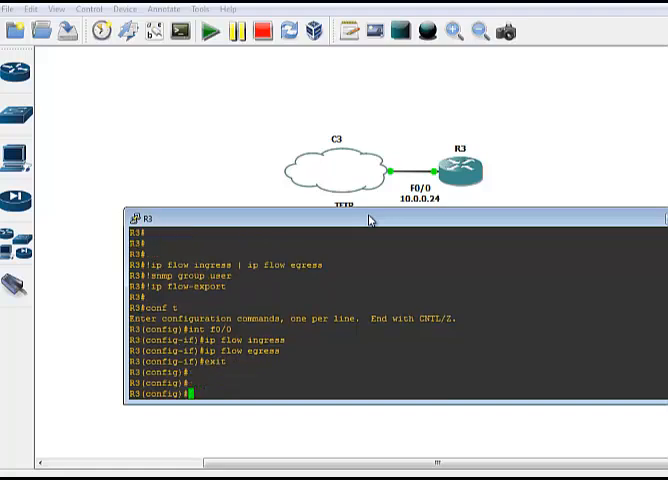
- Check the v3 help levels, then define snmp-server group snmpgroup v3 priv
{"action": "type", "text": "snmp-g"}
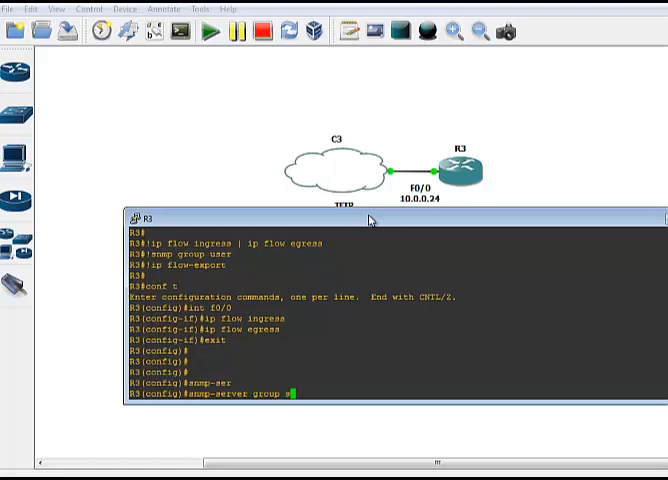
{"action": "type", "text": "snmpgroup"}
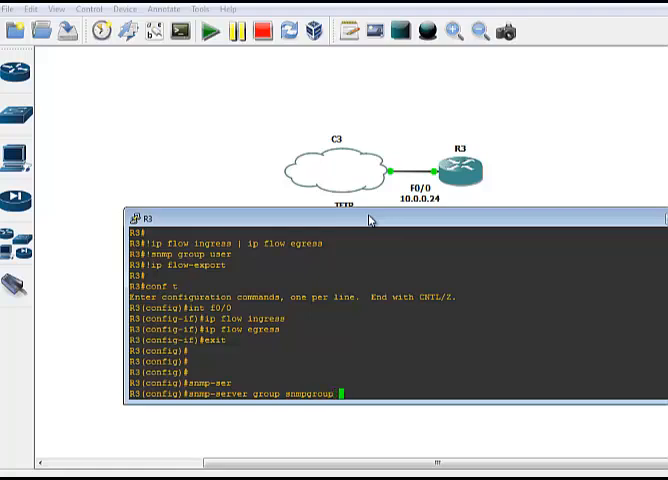
{"action": "type", "text": "v3"}
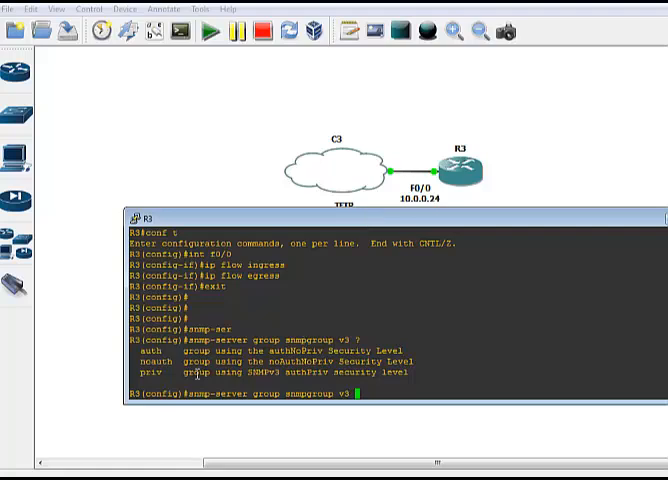
{"action": "mouse_move", "coordinate": [160, 373]}
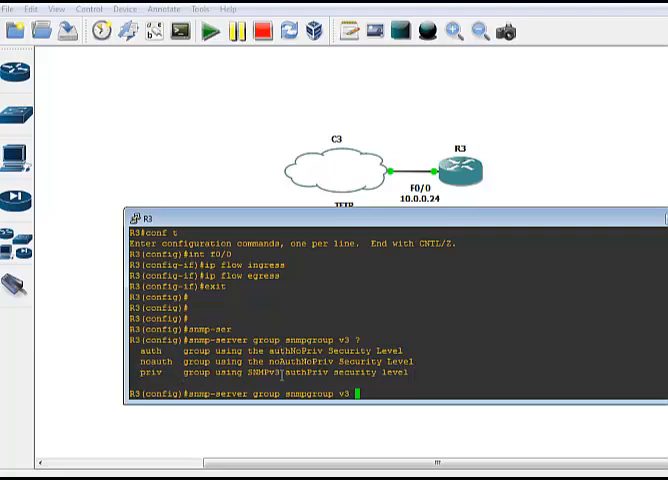
{"action": "double_click", "coordinate": [306, 373]}
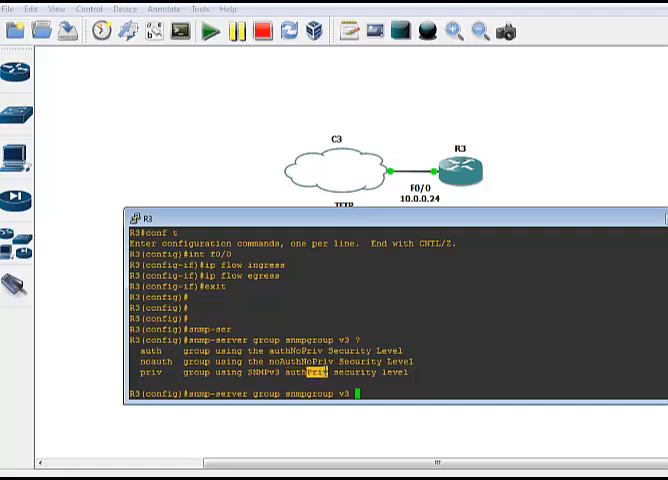
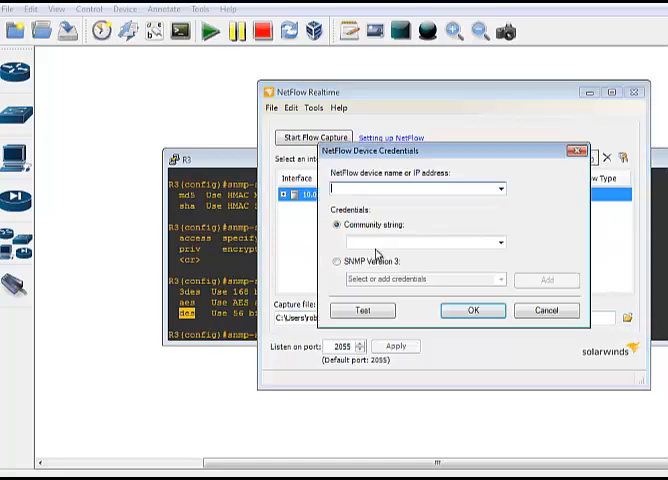
- Switch device credentials to SNMP Version 3, clear the address warning, and browse encryption types
{"action": "left_click", "coordinate": [341, 261]}
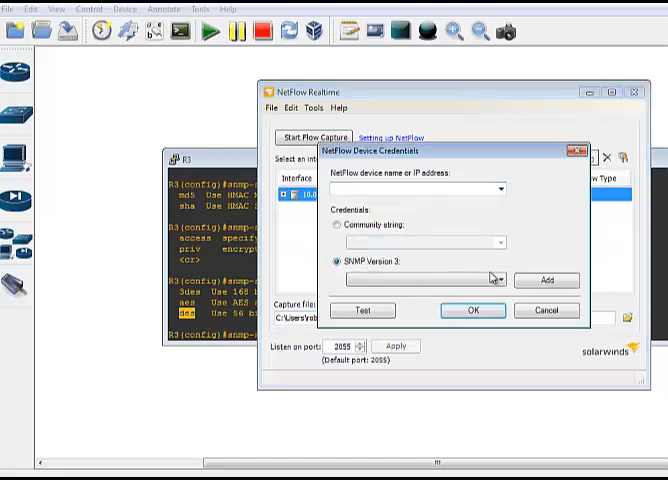
{"action": "left_click", "coordinate": [472, 310]}
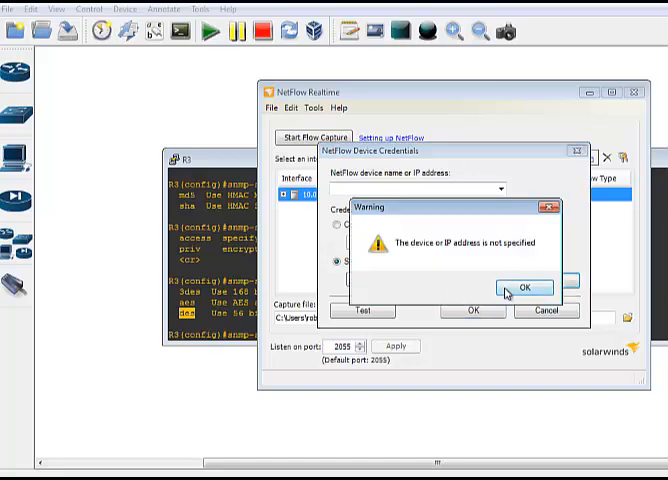
{"action": "left_click", "coordinate": [523, 288]}
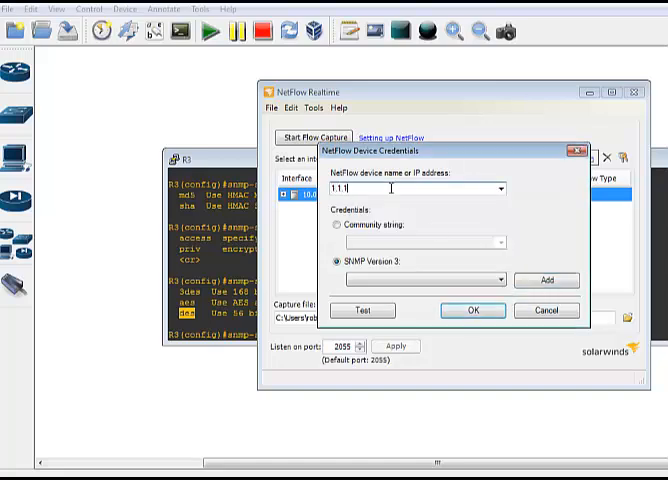
{"action": "left_click", "coordinate": [547, 280]}
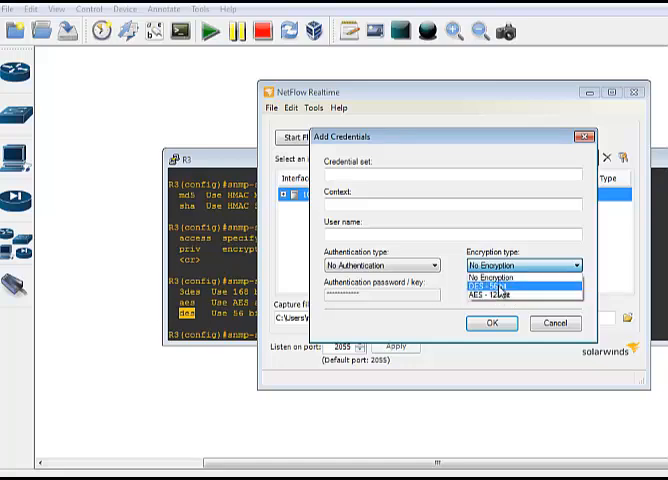
{"action": "left_click", "coordinate": [520, 277]}
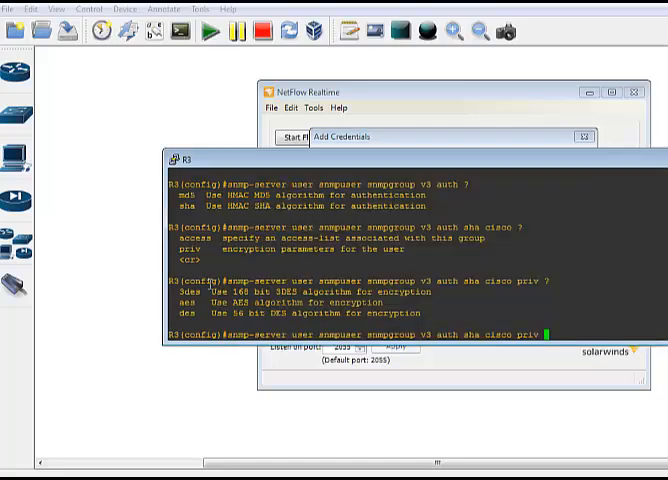
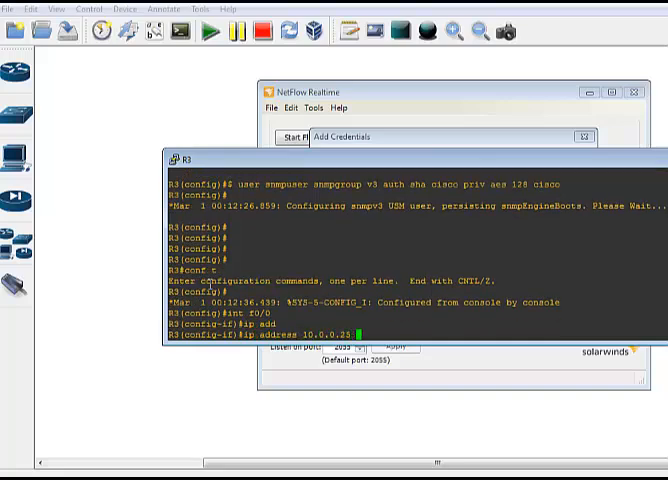
- Give f0/0 mask 255.255.255.0 and confirm NetFlow Realtime's listening port 2055 for export
{"action": "type", "text": "255.255.255.0"}
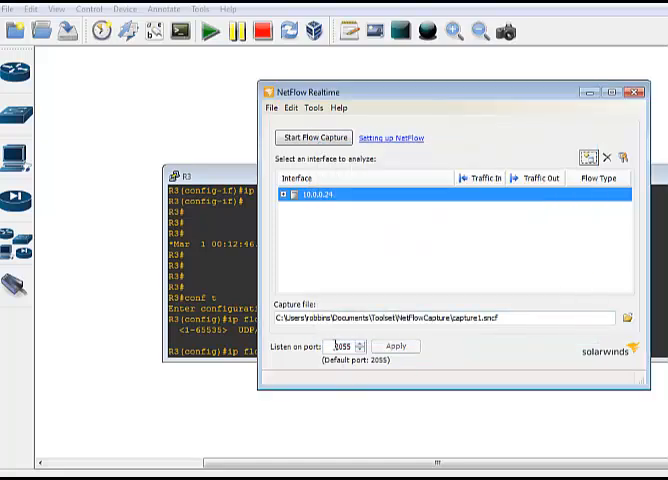
{"action": "triple_click", "coordinate": [341, 346]}
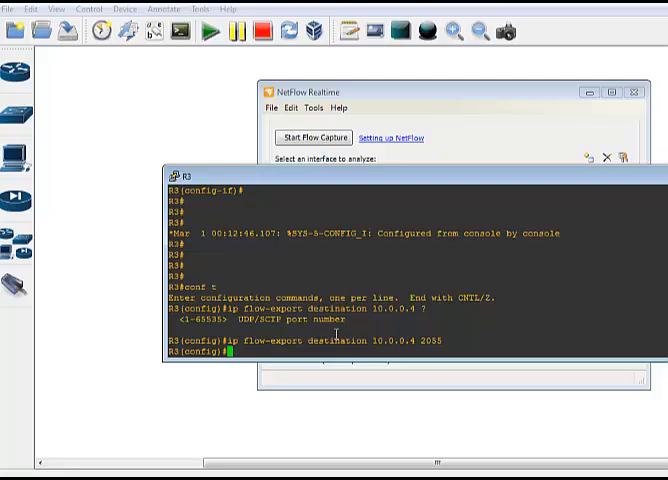
{"action": "mouse_move", "coordinate": [461, 131]}
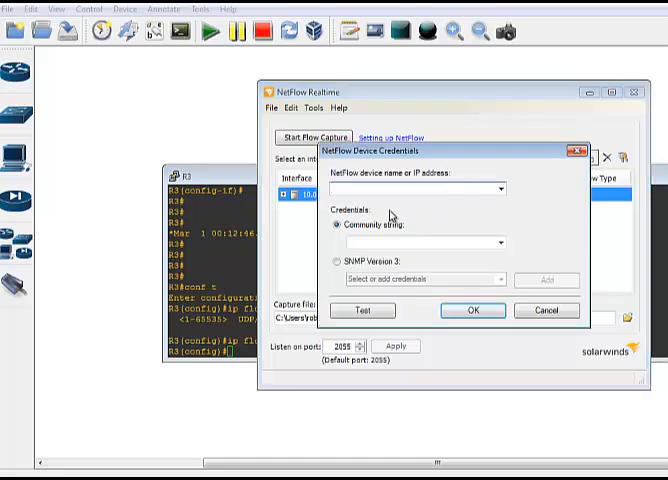
- Register device 10.0.0.25 using SNMPv3 credential set test1: snmpuser, SHA1, AES 128
{"action": "type", "text": "10.0.0.25"}
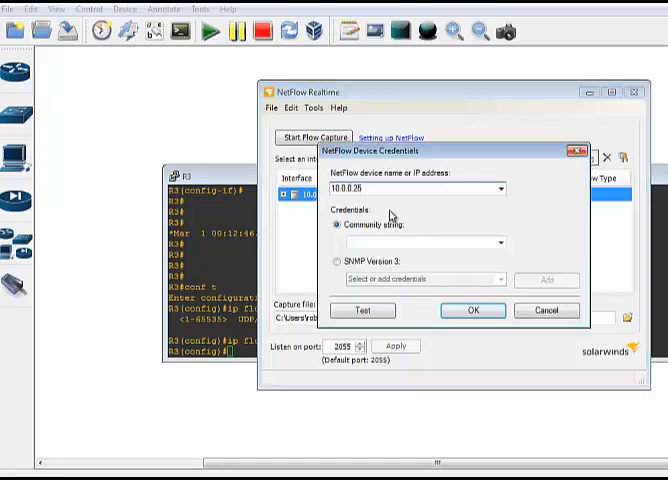
{"action": "left_click", "coordinate": [342, 261]}
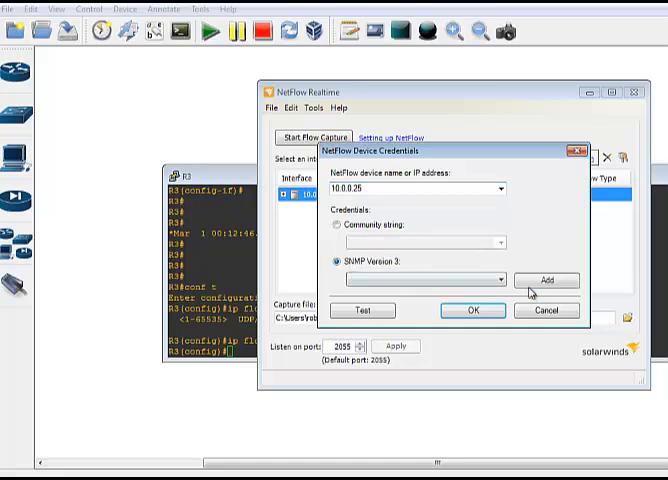
{"action": "left_click", "coordinate": [547, 280]}
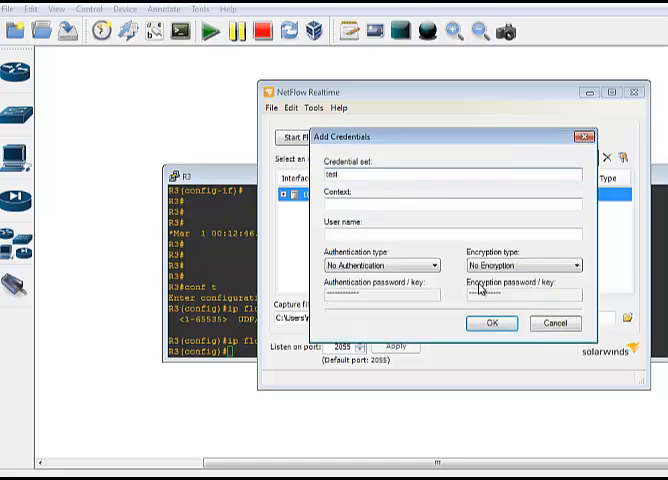
{"action": "type", "text": "1"}
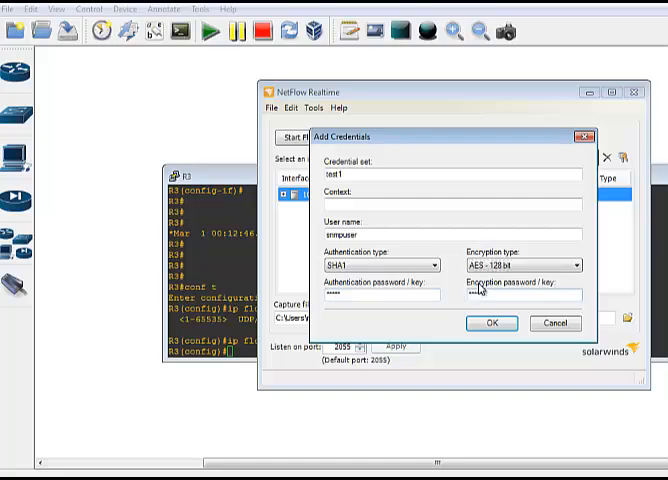
{"action": "left_click", "coordinate": [491, 322]}
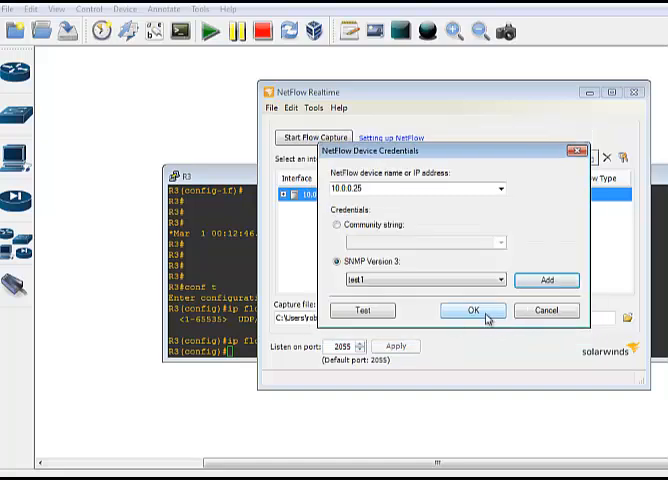
{"action": "left_click", "coordinate": [473, 310]}
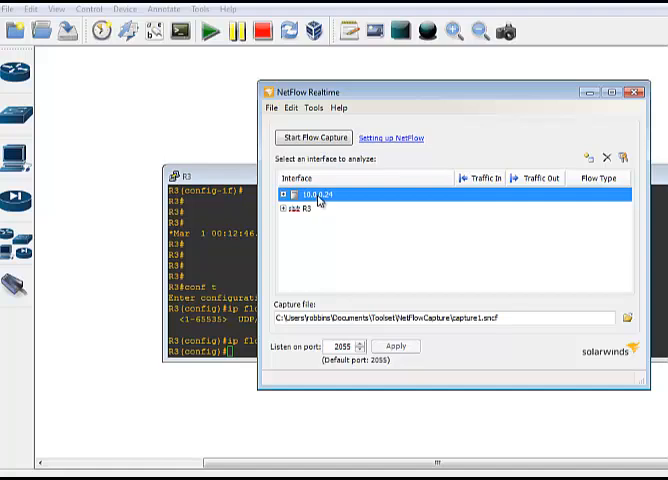
- Browse the device tree and select R3's FastEthernet0/0 to start live flow capture
{"action": "left_click", "coordinate": [284, 192]}
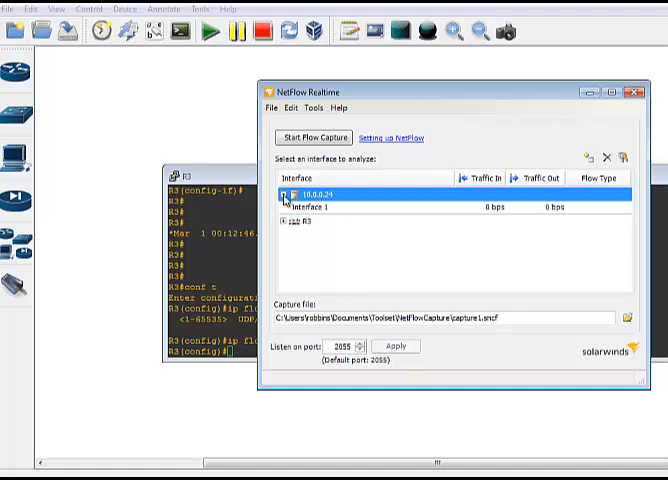
{"action": "left_click", "coordinate": [284, 208]}
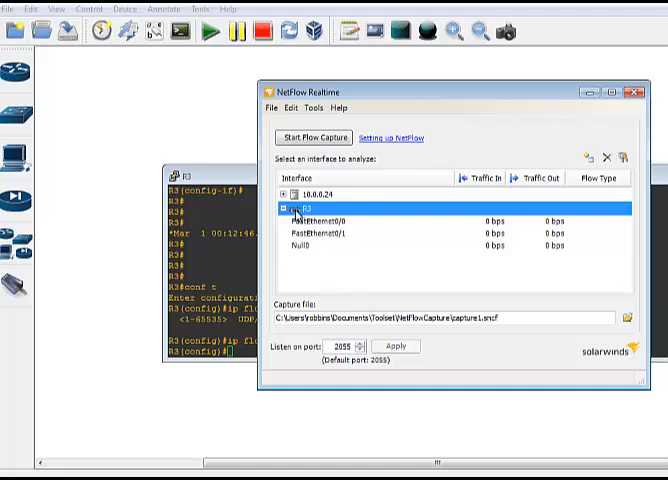
{"action": "mouse_move", "coordinate": [330, 235]}
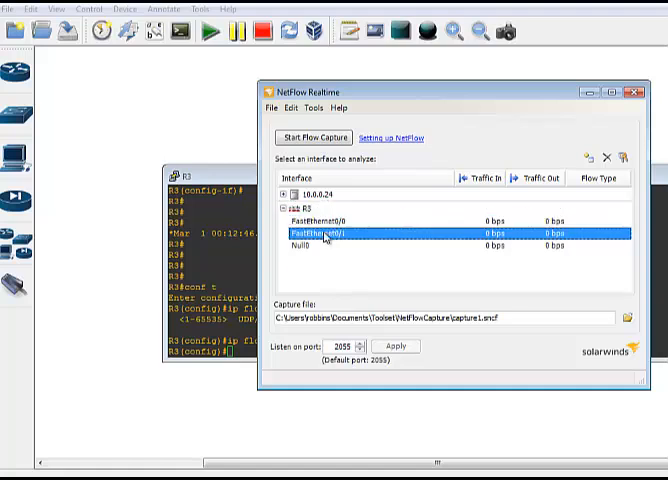
{"action": "left_click", "coordinate": [330, 219]}
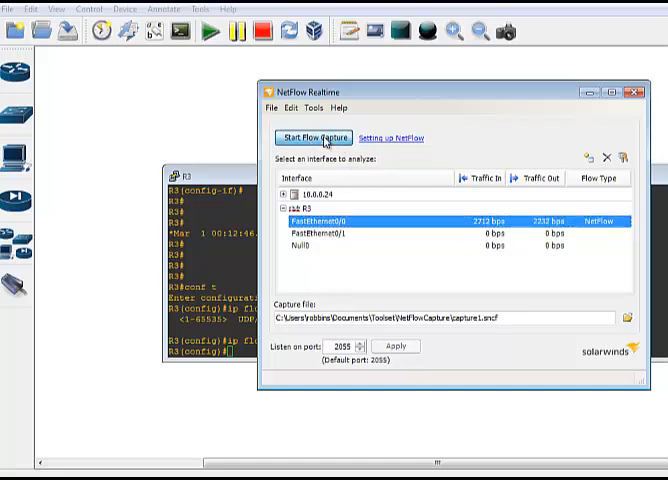
- Start capturing FastEthernet0/0 flows, overwrite the capture file, and enable 'debug ip flow export' on R3
{"action": "left_click", "coordinate": [317, 137]}
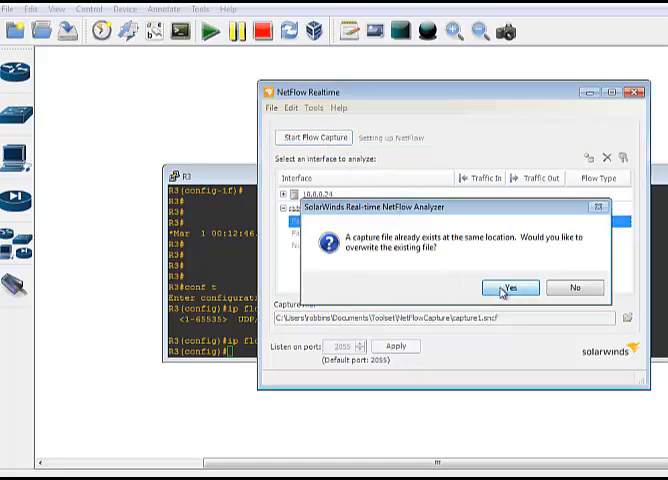
{"action": "left_click", "coordinate": [511, 288]}
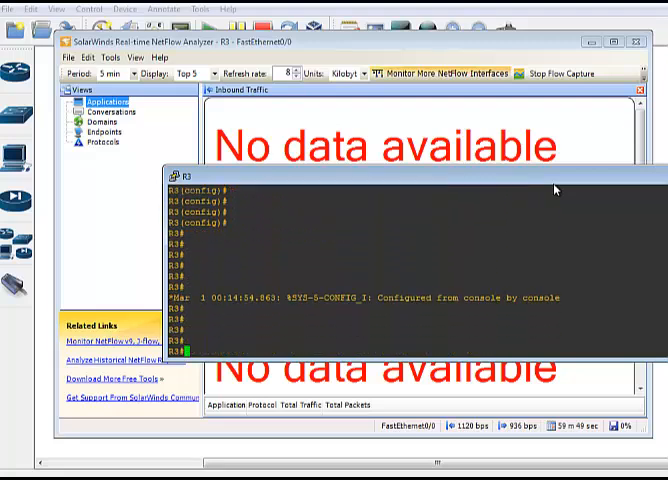
{"action": "type", "text": "debug ip flow export"}
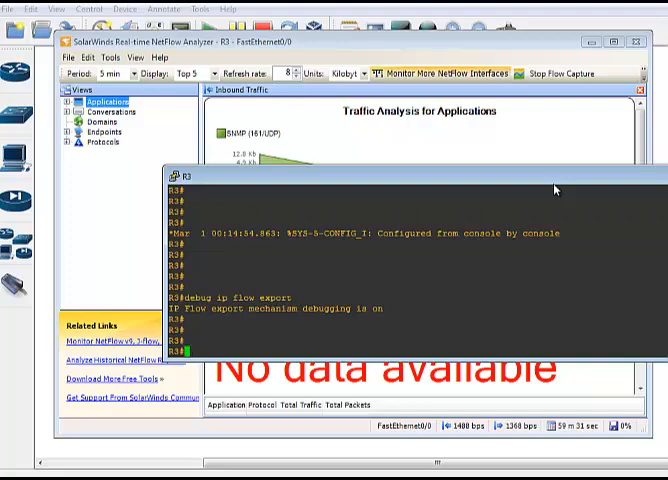
- Run 'show ip cache flow' on R3 and scroll through the flow statistics
{"action": "type", "text": "show ip ache flow"}
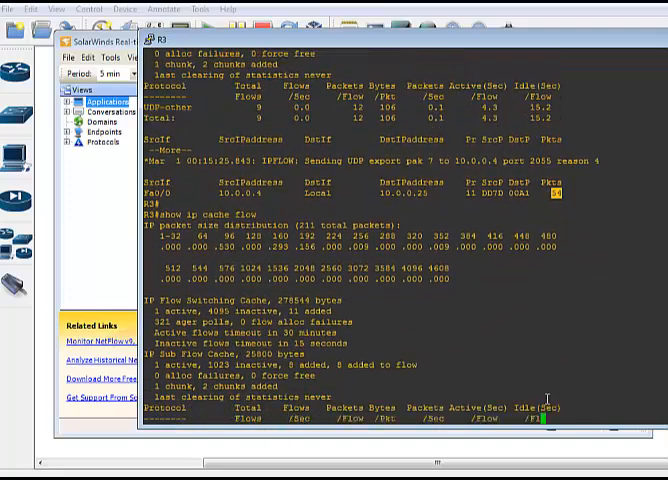
{"action": "scroll", "scroll_direction": "down", "scroll_amount": 3}
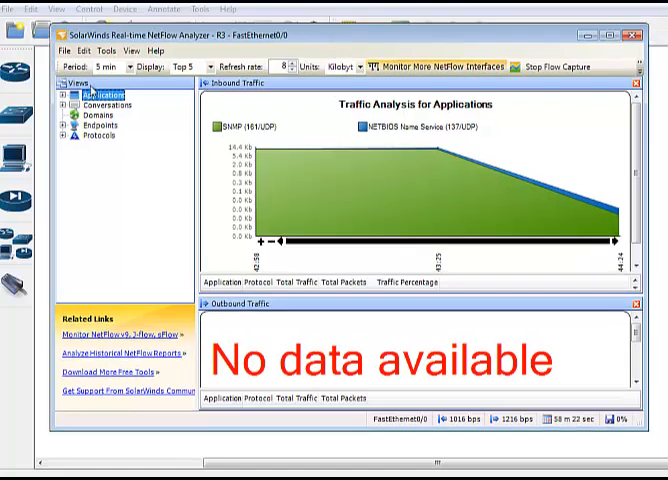
- Expand Applications, Conversations and Protocols, viewing the SNMP and NETBIOS Name Service charts
{"action": "left_click", "coordinate": [69, 93]}
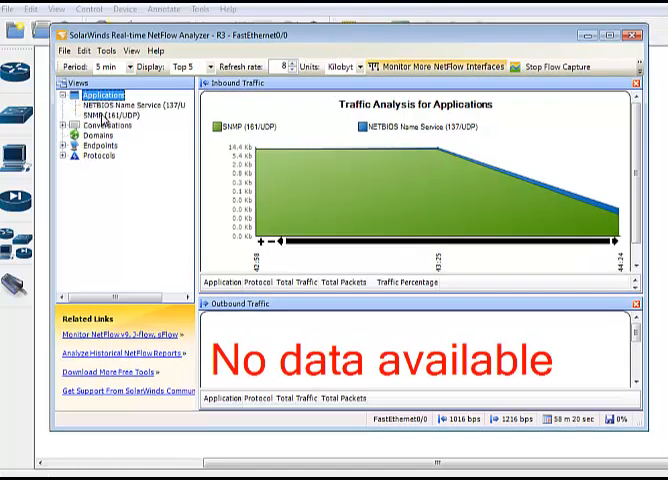
{"action": "left_click", "coordinate": [120, 115]}
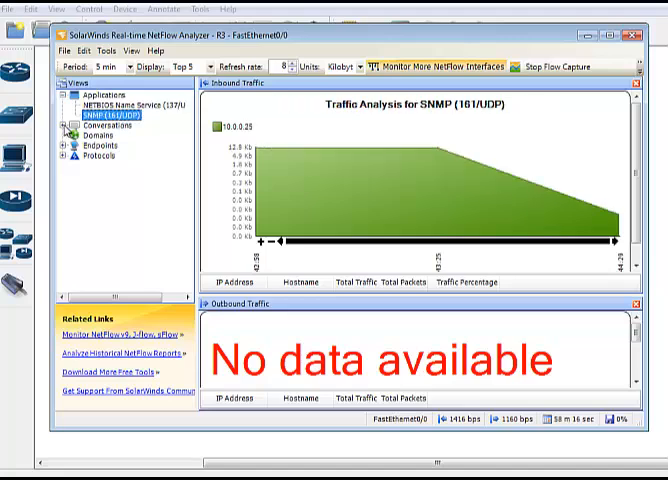
{"action": "left_click", "coordinate": [64, 125]}
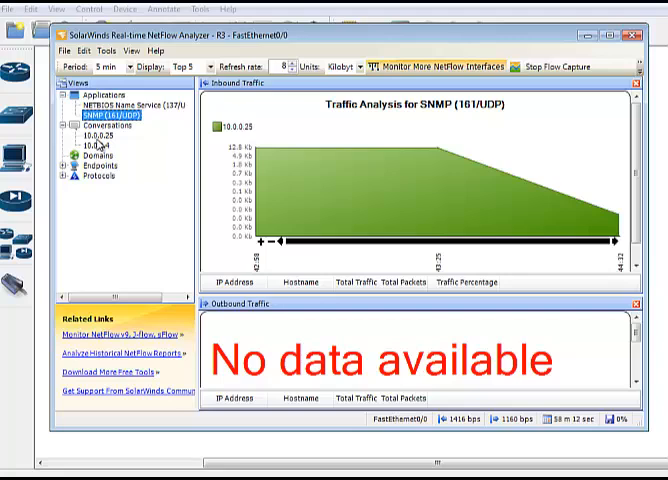
{"action": "left_click", "coordinate": [98, 174]}
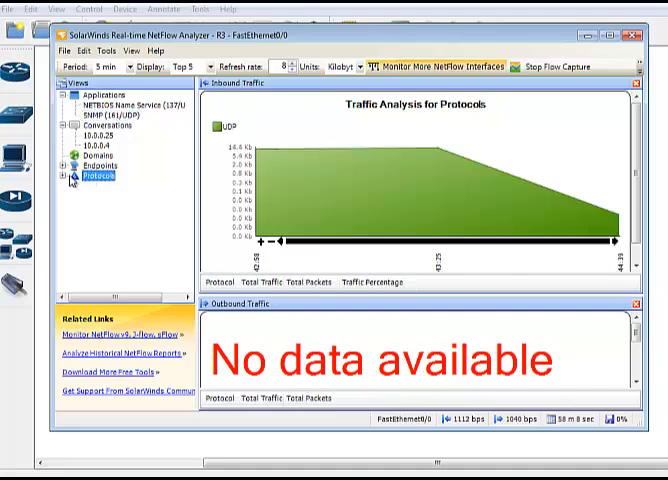
{"action": "left_click", "coordinate": [72, 176]}
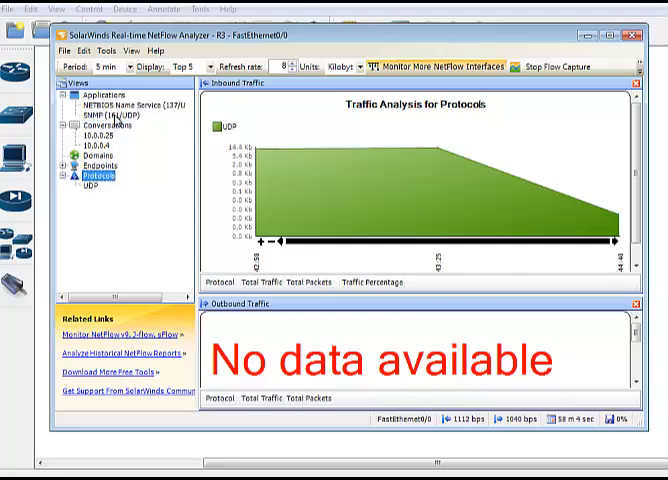
{"action": "left_click", "coordinate": [140, 105]}
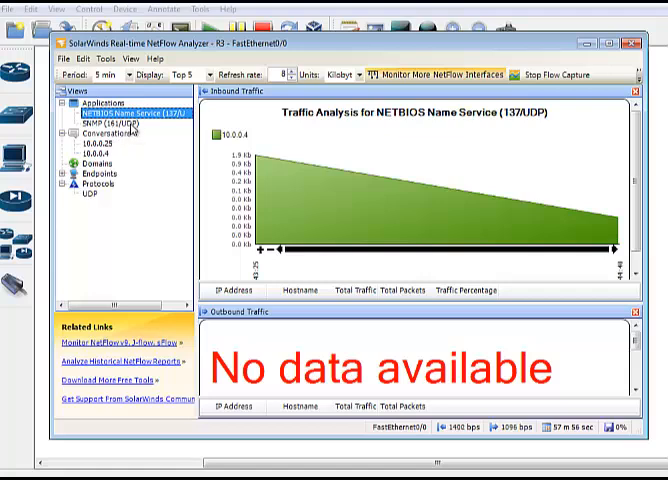
- Compare SNMP, NETBIOS Datagram Service, 10.0.0.255 charts, ending on the 10.0.0.25 conversation
{"action": "left_click", "coordinate": [117, 122]}
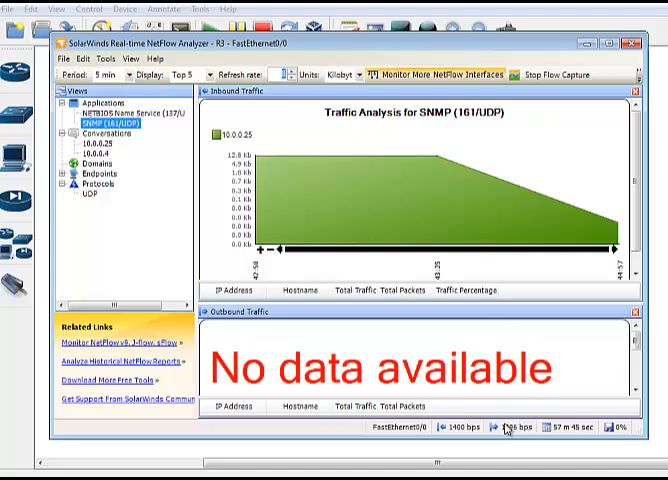
{"action": "mouse_move", "coordinate": [471, 425]}
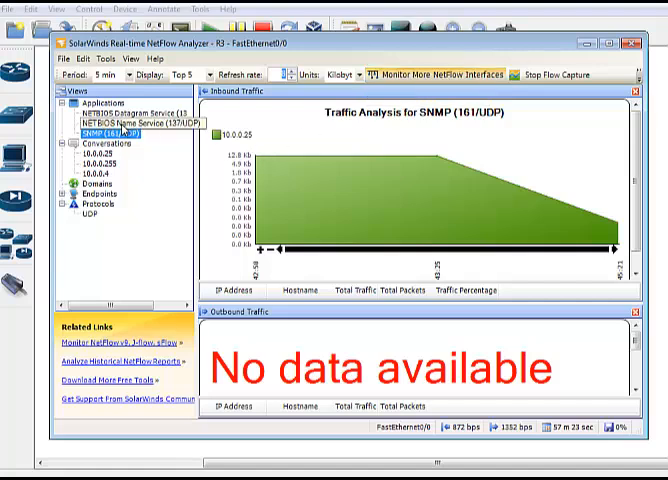
{"action": "left_click", "coordinate": [110, 104]}
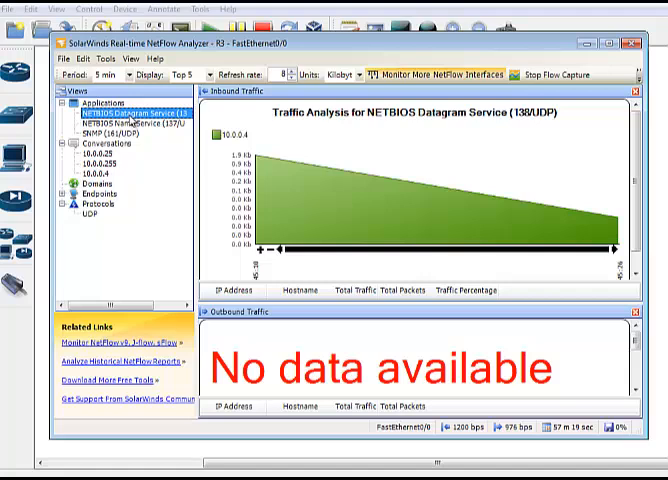
{"action": "left_click", "coordinate": [97, 155]}
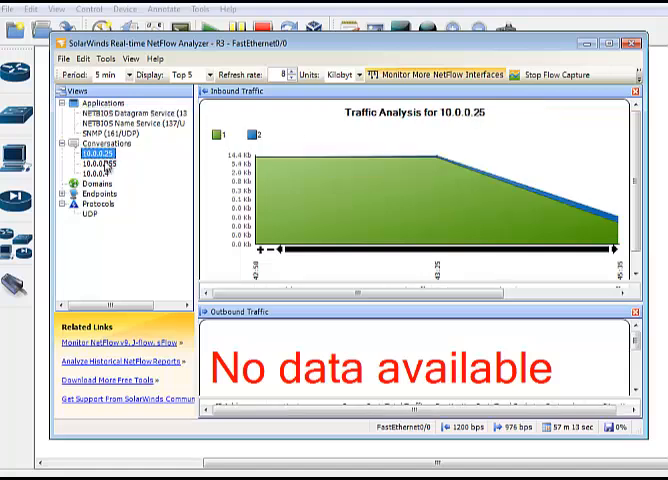
{"action": "left_click", "coordinate": [100, 164]}
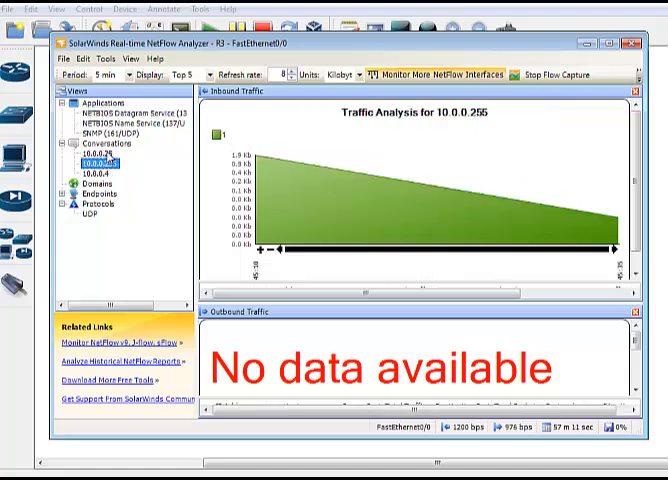
{"action": "left_click", "coordinate": [100, 153]}
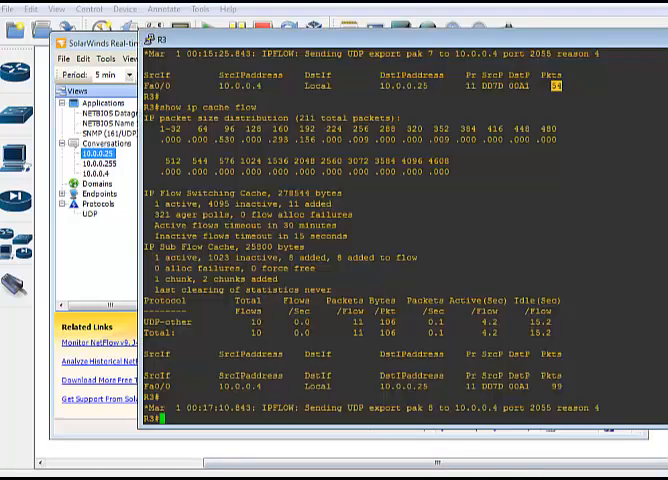
- Ping 10.0.0.4 from R3 with repeat 1000 and scroll the console output
{"action": "type", "text": "ping 10.0.0."}
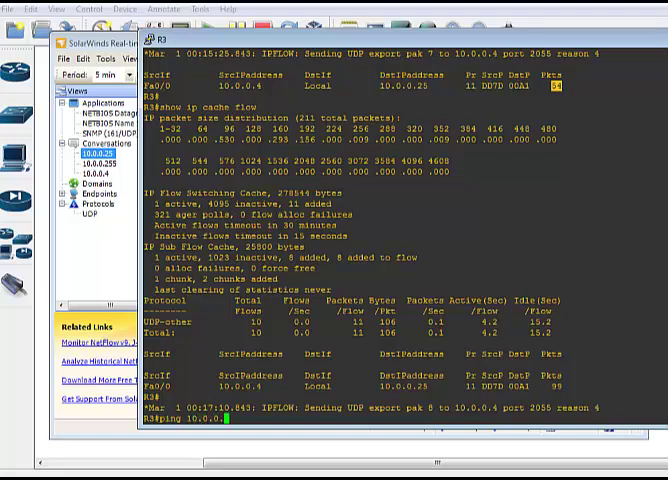
{"action": "type", "text": "repeat 1000"}
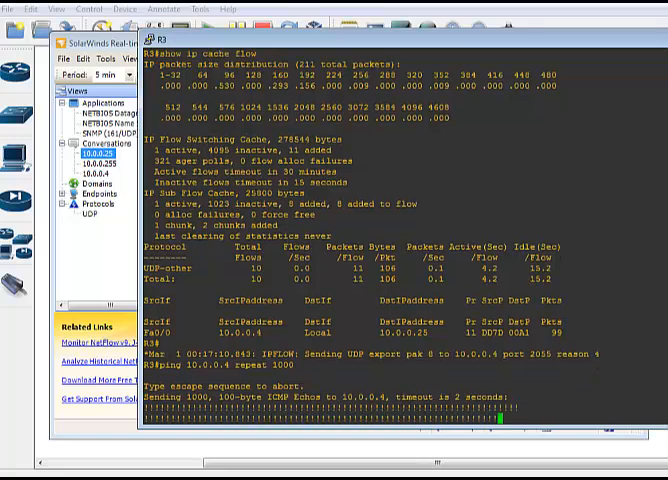
{"action": "scroll", "scroll_direction": "down", "scroll_amount": 3}
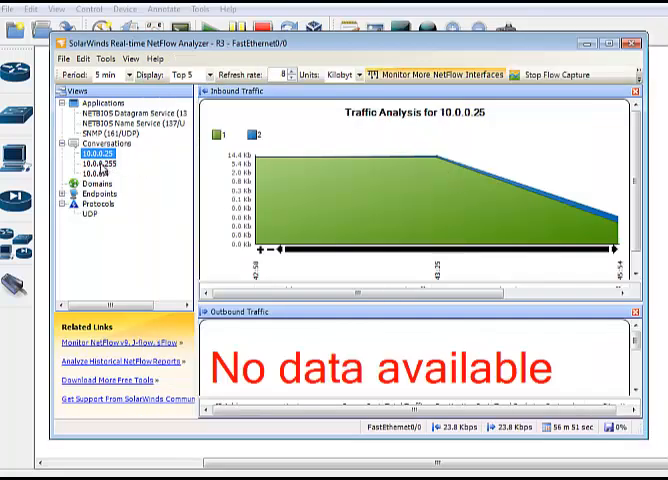
- Show and reload the combined Applications chart, then scroll the R3 console to the completed ping
{"action": "left_click", "coordinate": [103, 103]}
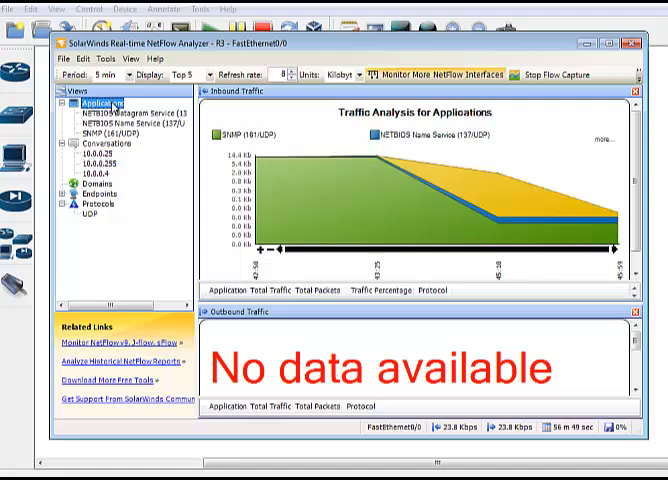
{"action": "mouse_move", "coordinate": [595, 143]}
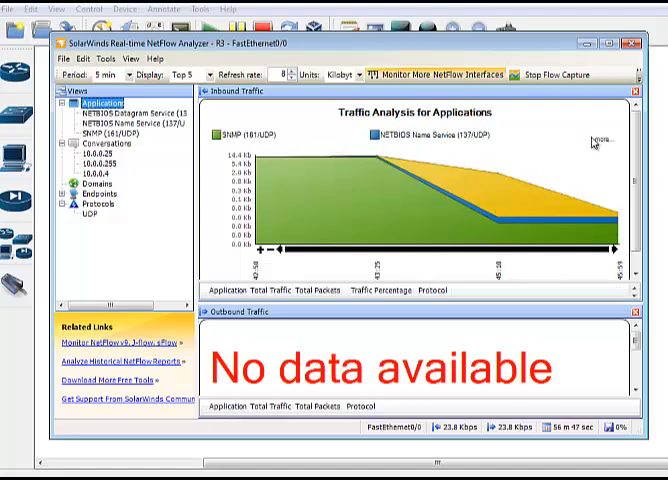
{"action": "mouse_move", "coordinate": [50, 160]}
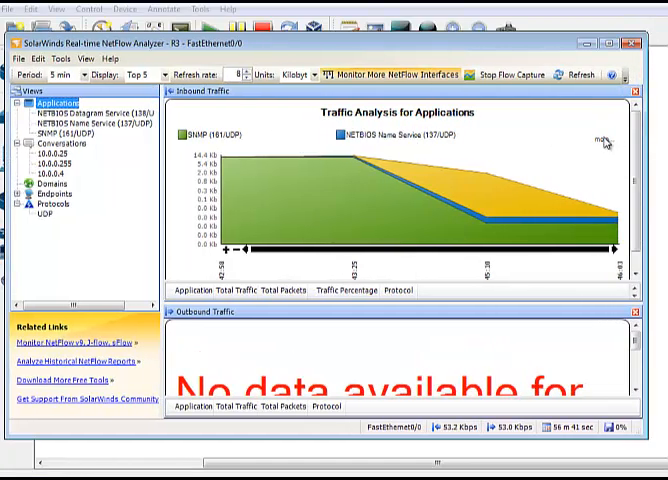
{"action": "mouse_move", "coordinate": [610, 142]}
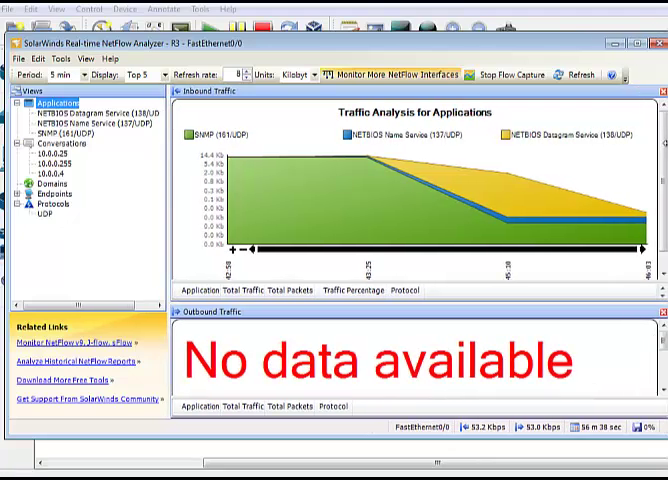
{"action": "mouse_move", "coordinate": [266, 147]}
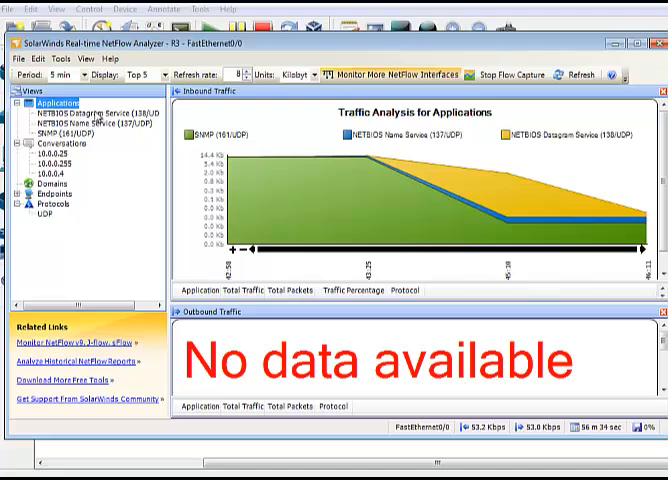
{"action": "left_click", "coordinate": [82, 113]}
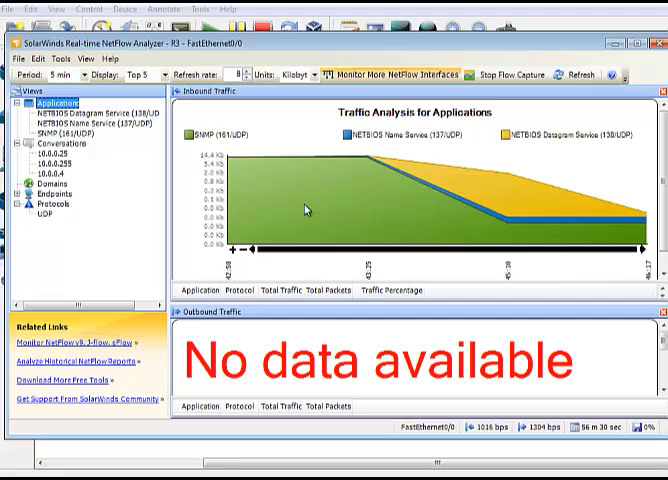
{"action": "mouse_move", "coordinate": [219, 248]}
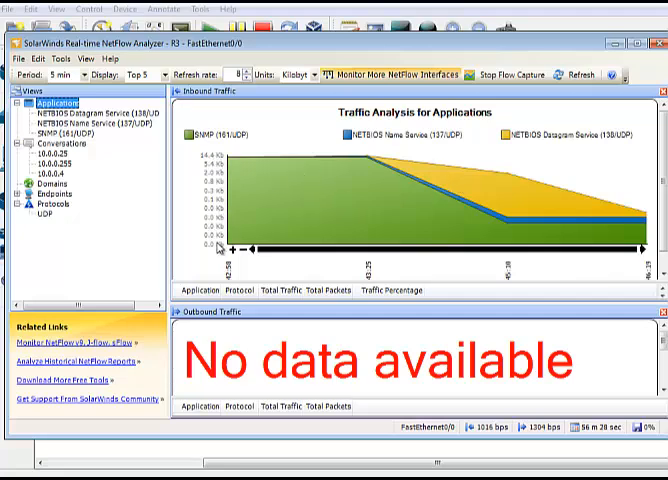
{"action": "mouse_move", "coordinate": [108, 59]}
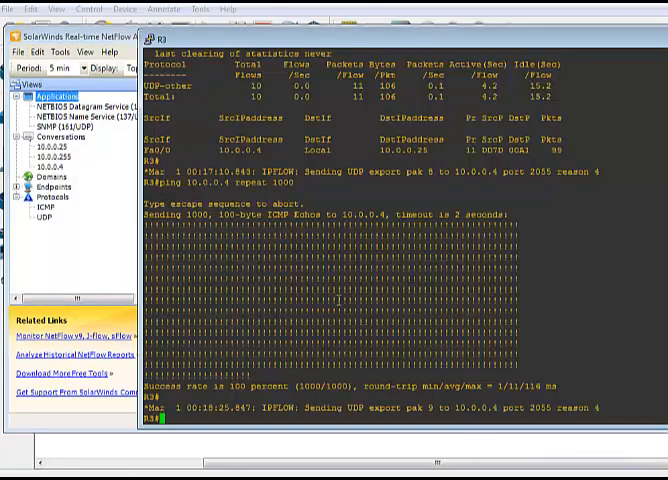
{"action": "scroll", "scroll_direction": "down", "scroll_amount": 3}
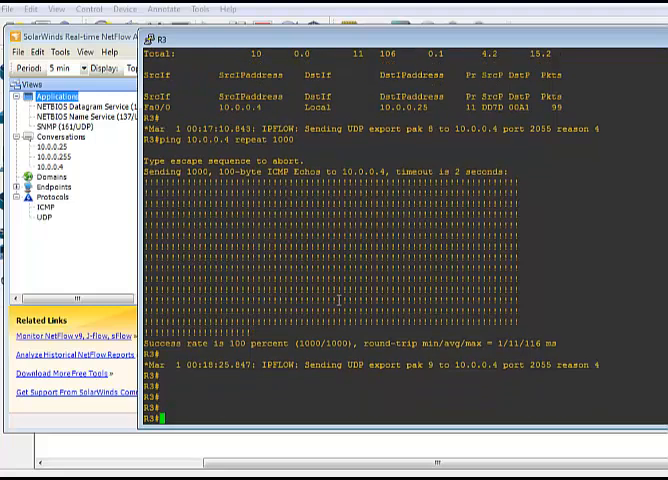